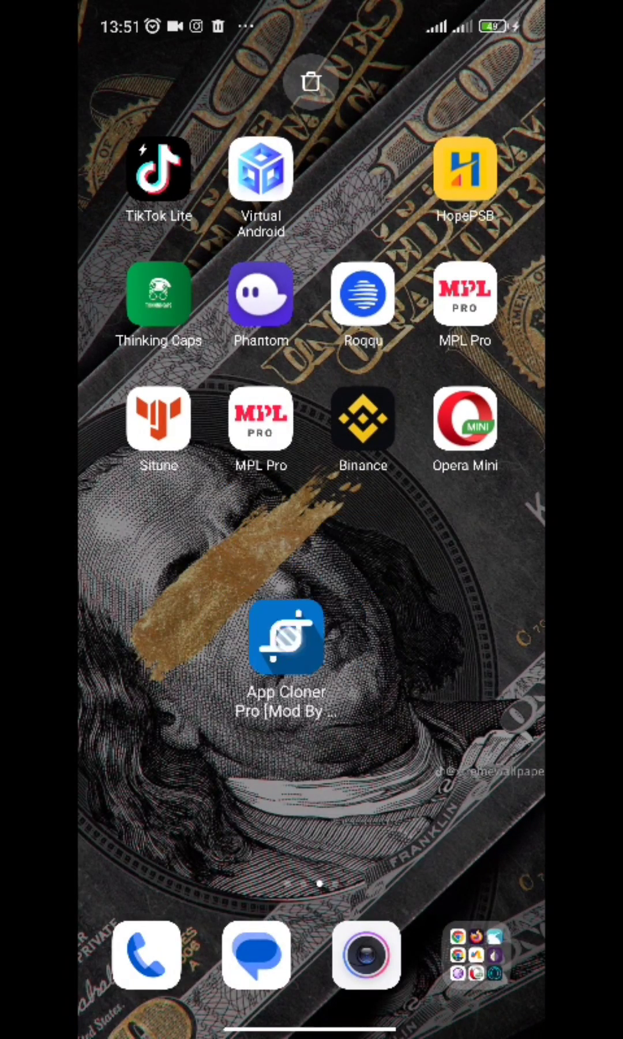
Step: Drag the App Cloner Pro icon to a new spot further left on the home screen
left_click_drag(289, 636, 377, 573)
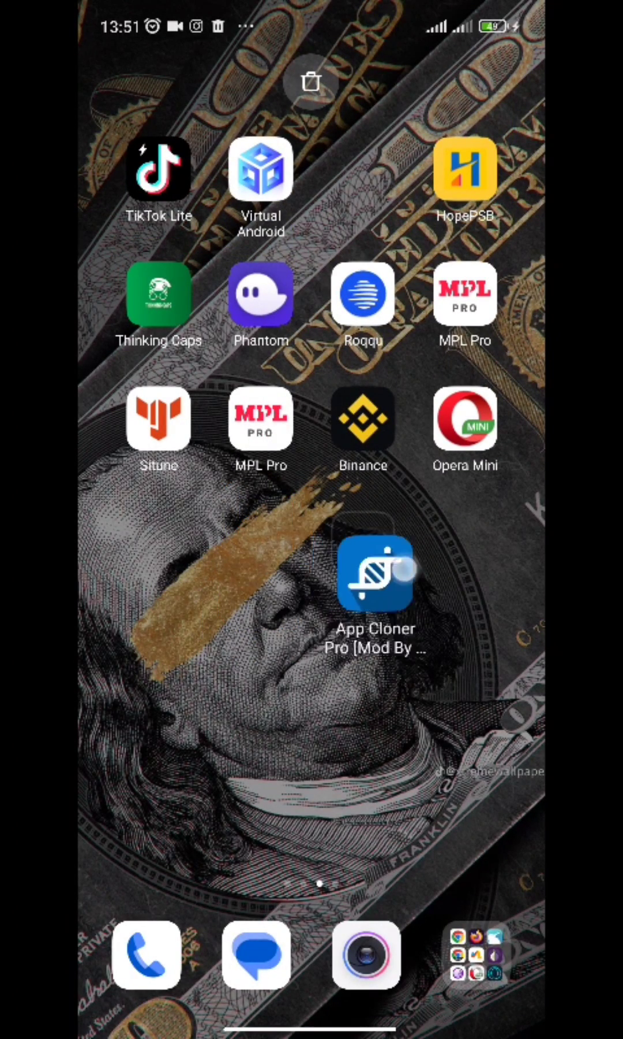
left_click_drag(377, 583, 223, 583)
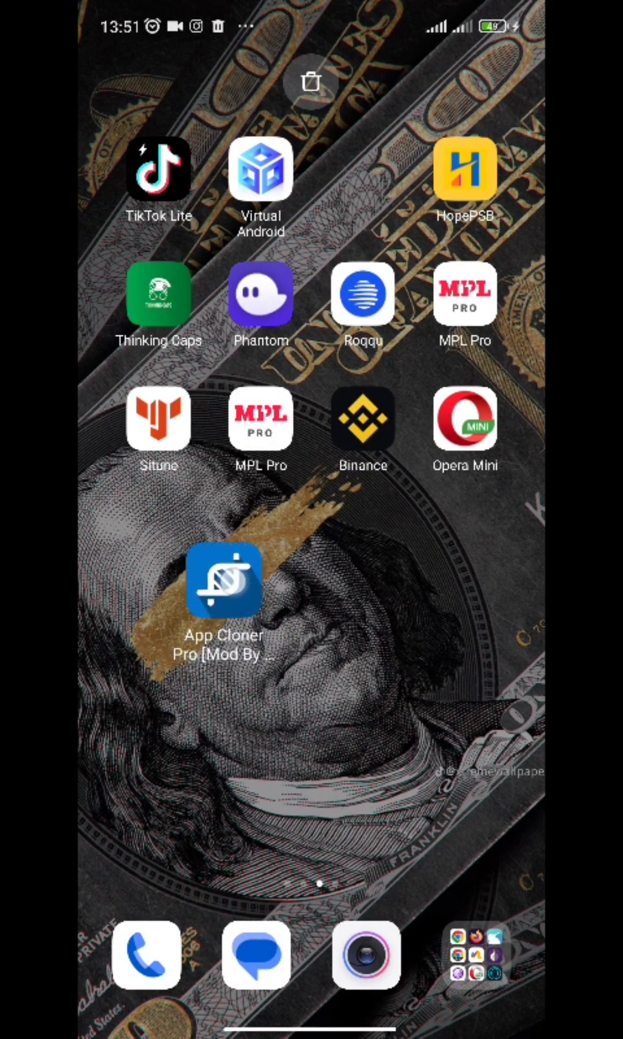
left_click(363, 423)
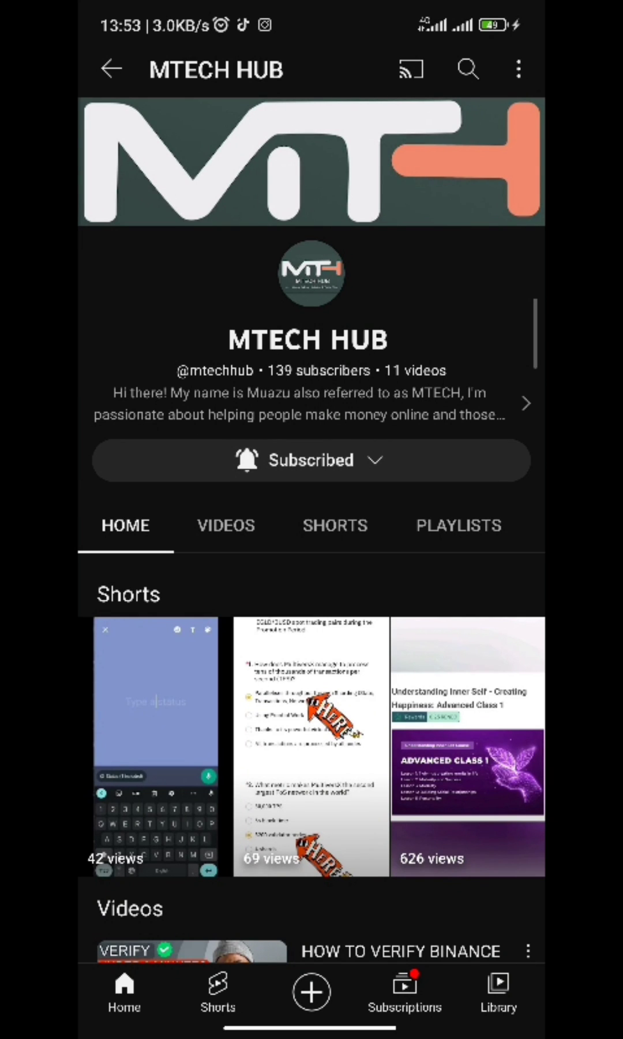
Step: Leave the YouTube channel page and bring up App Cloner Pro's apps list
left_click(310, 459)
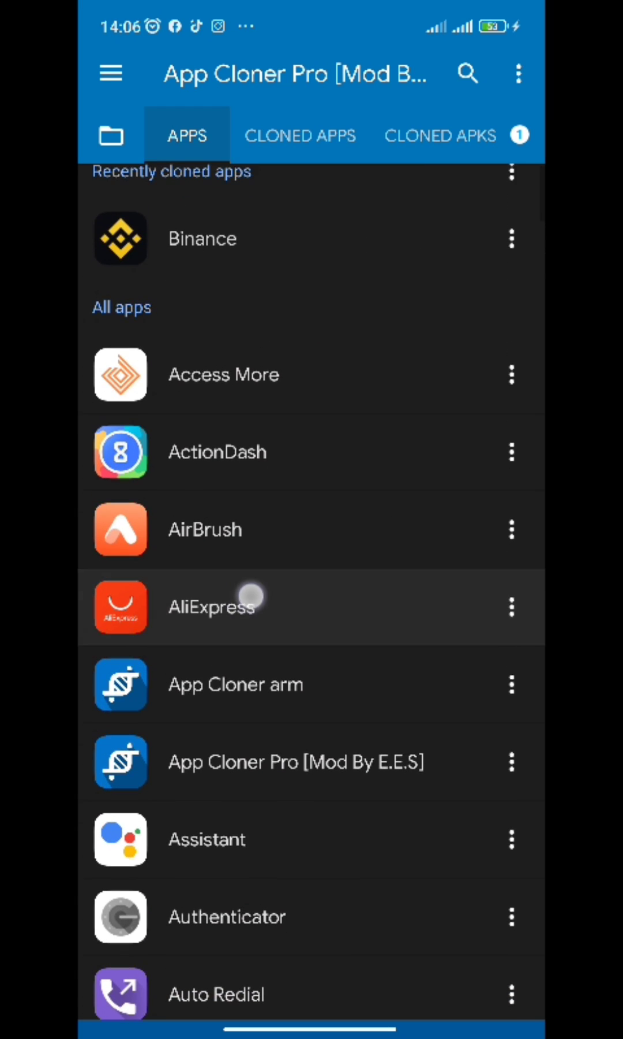
Step: Scroll the apps list and bring up Binance's clone settings page
scroll("down", 3)
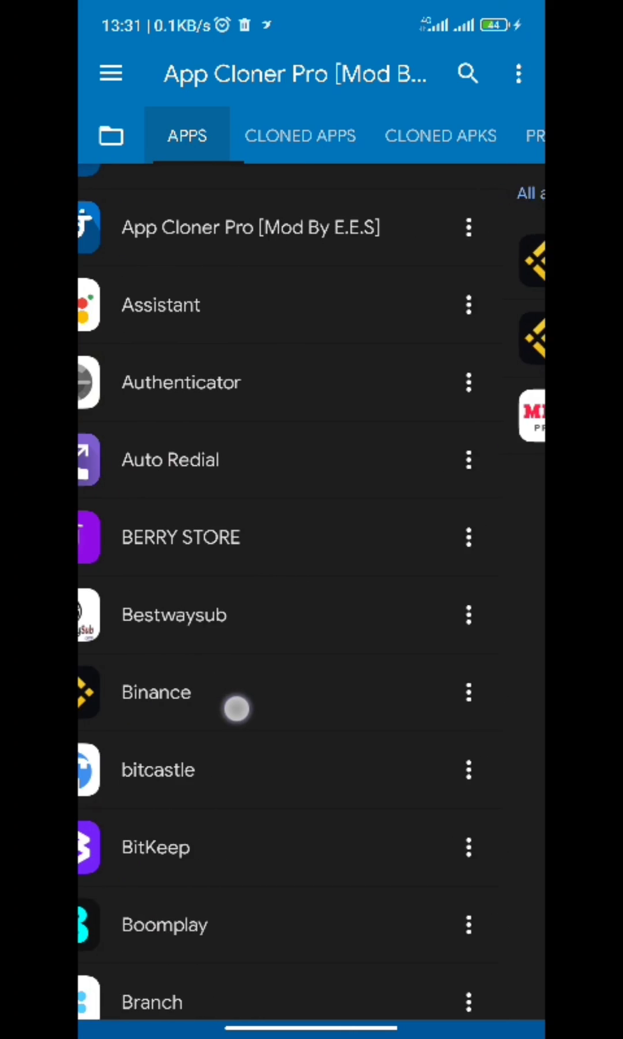
left_click(156, 691)
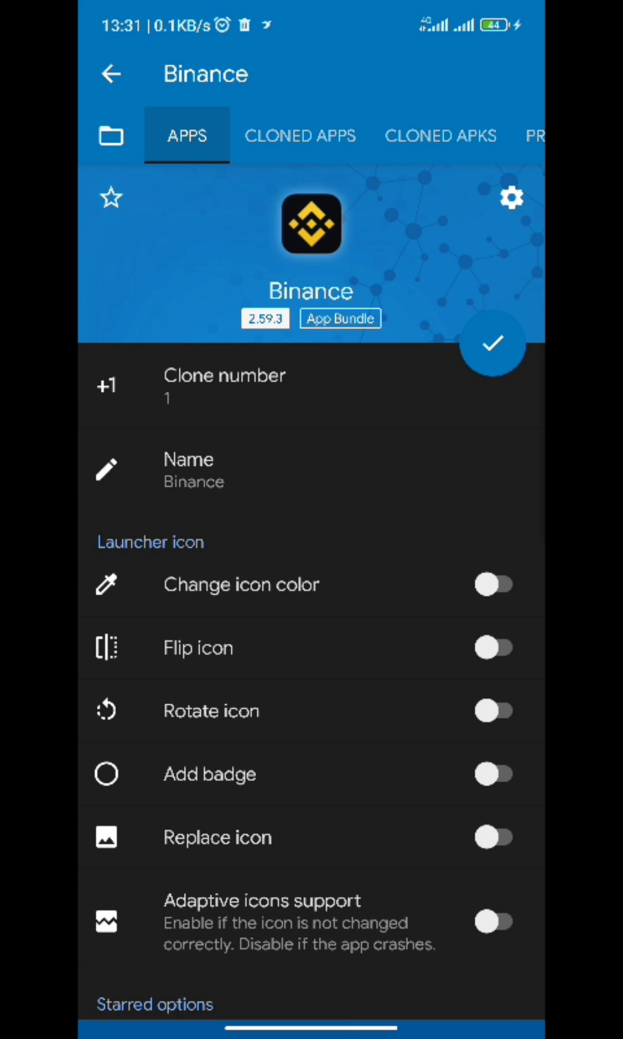
scroll("down", 3)
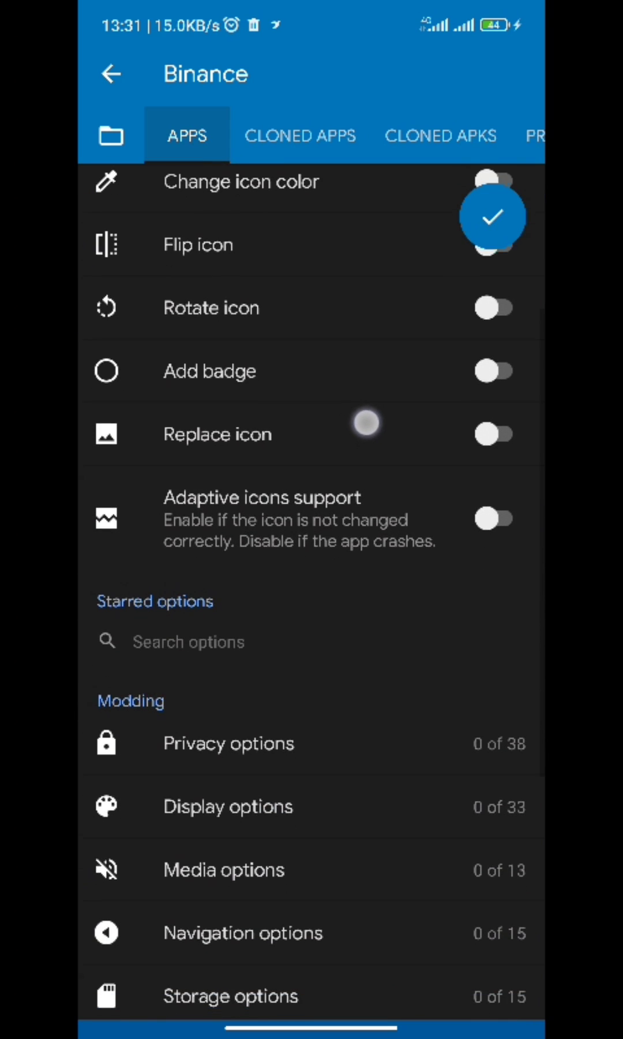
scroll("down", 3)
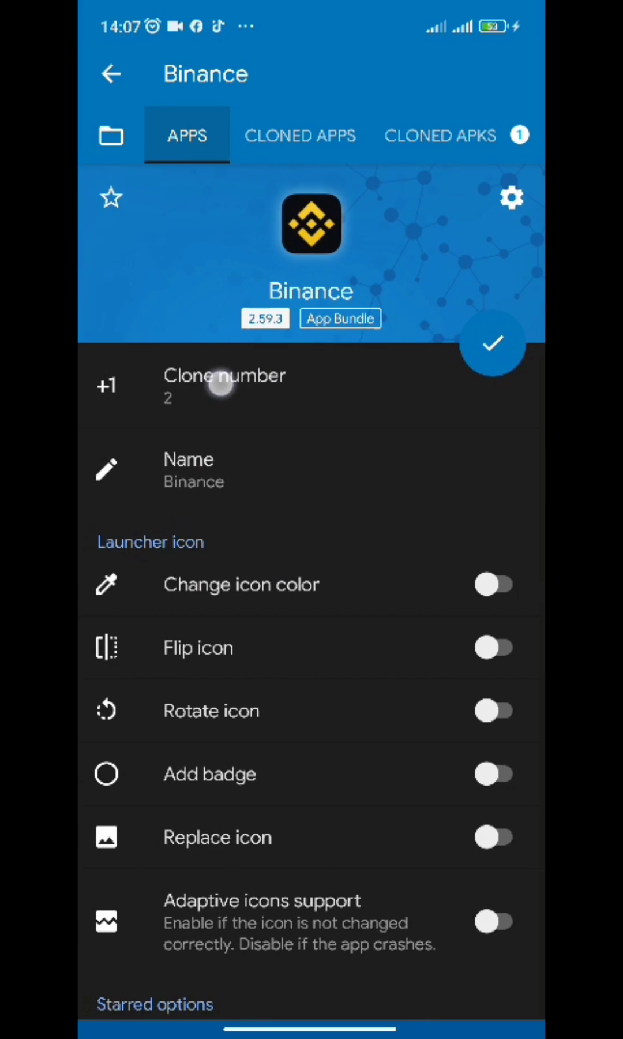
Step: Raise the Binance clone number by one to 2
left_click(225, 384)
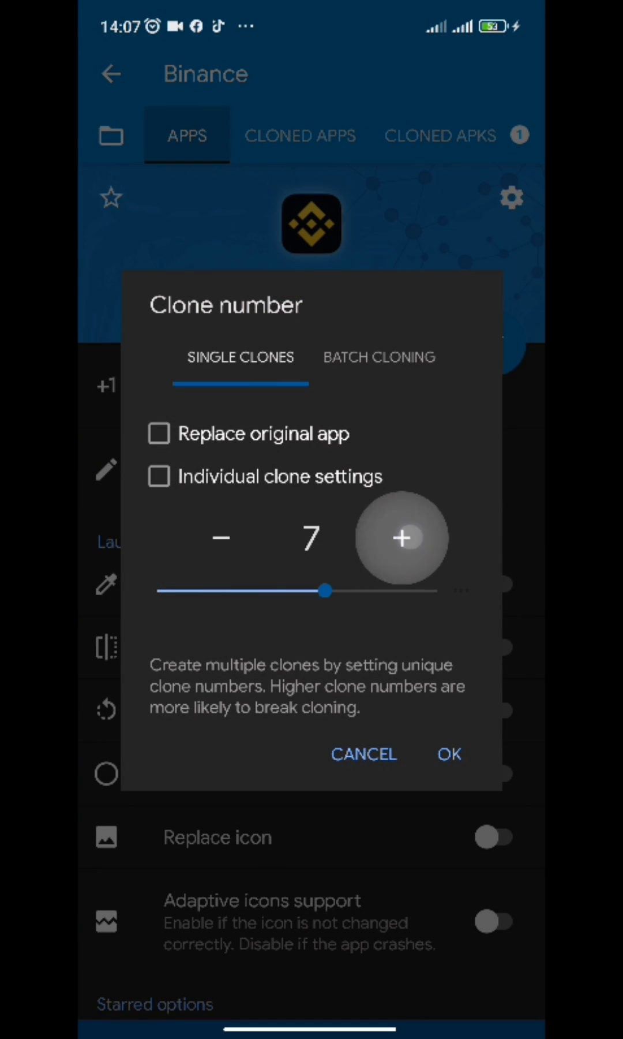
left_click(449, 754)
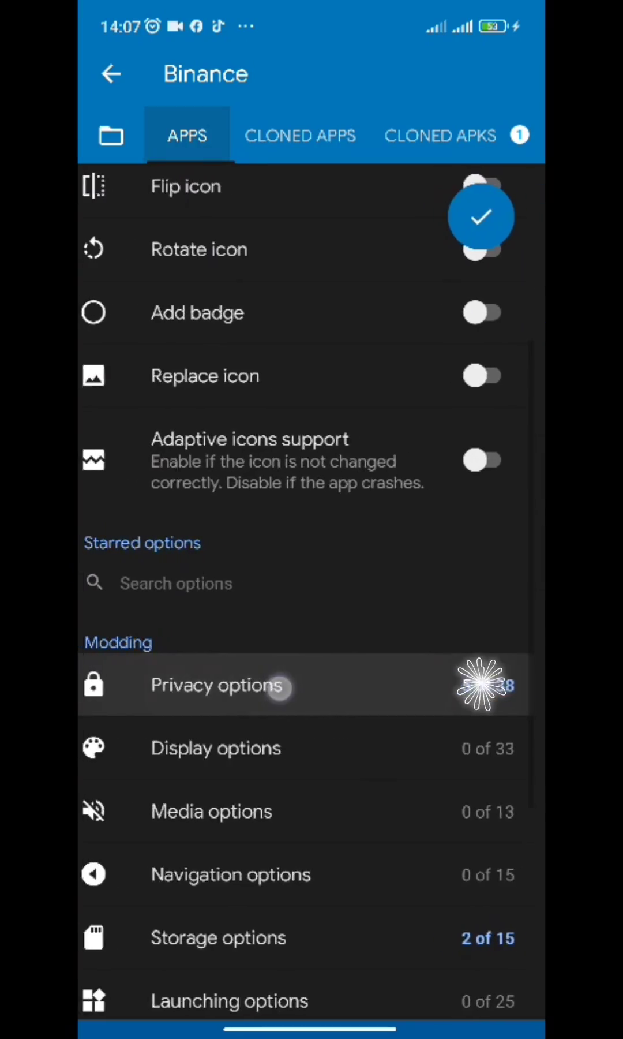
Step: Set a random Bluetooth MAC in Privacy options, then move on to Binance's Cloning options
left_click(218, 685)
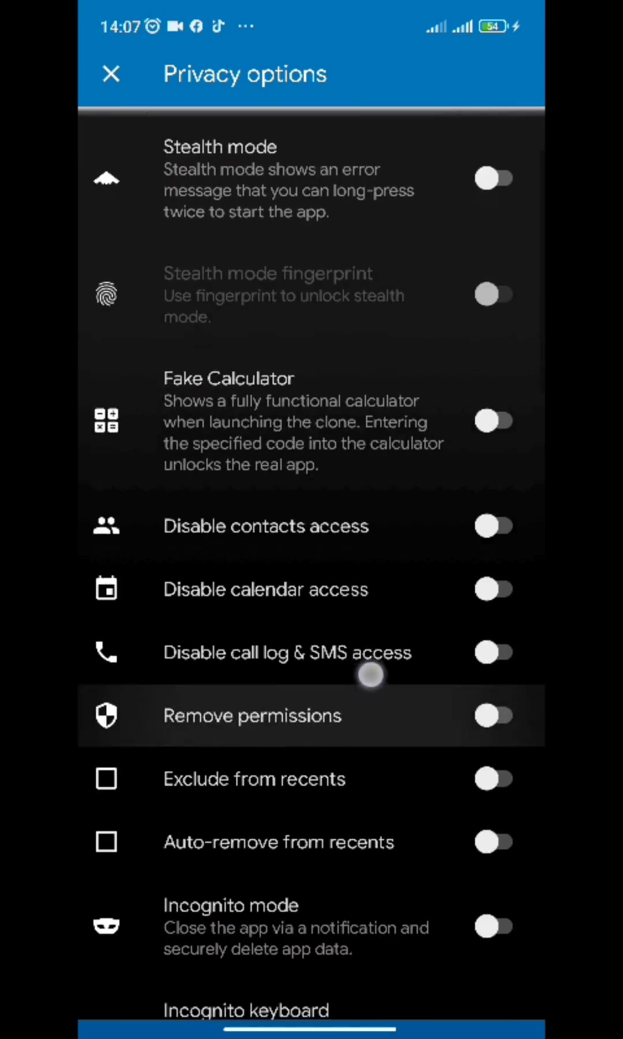
scroll("down", 3)
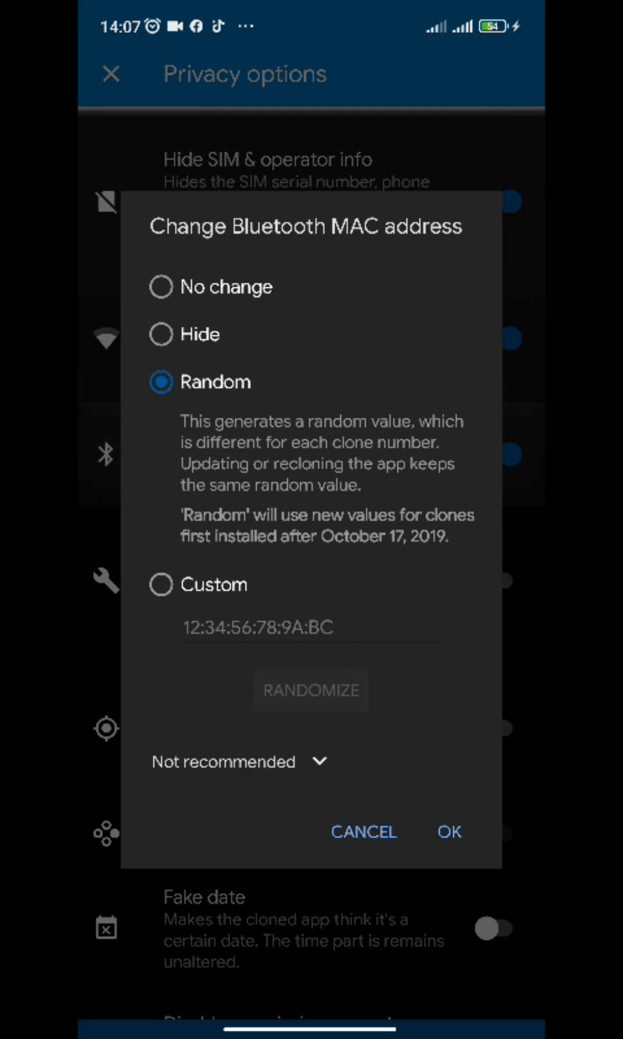
left_click(450, 831)
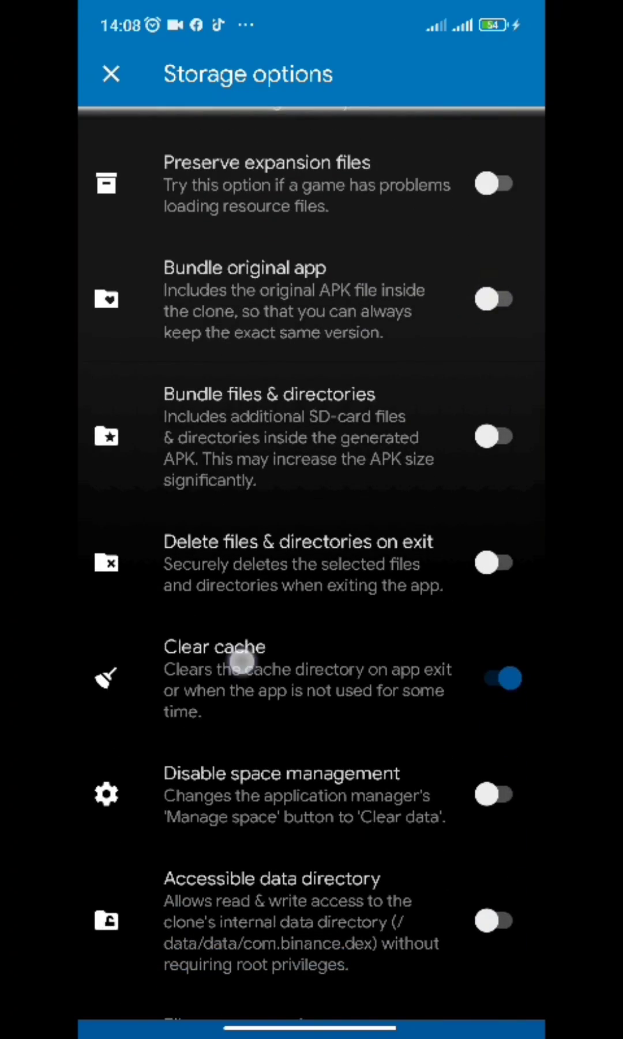
left_click(111, 74)
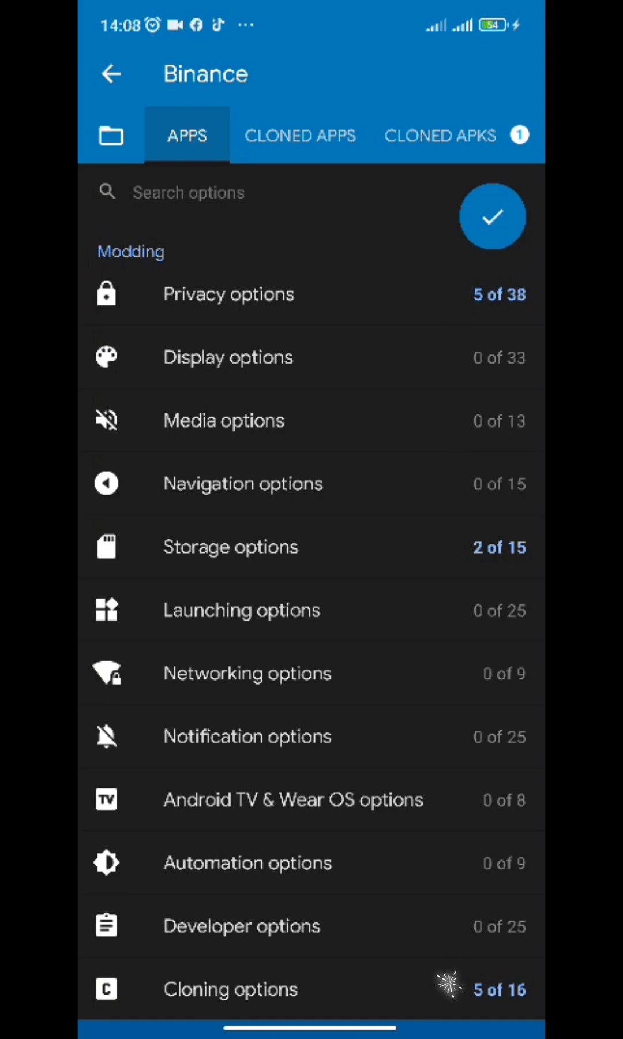
left_click(231, 988)
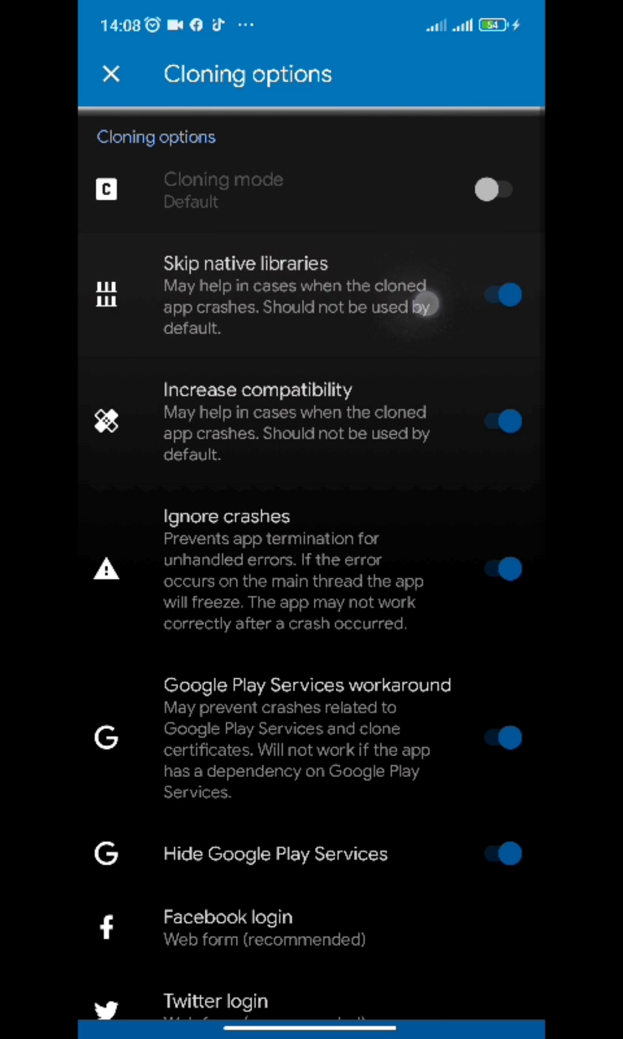
Step: Enable Increase compatibility, accept its warning, and return to the clone's main settings
left_click(266, 390)
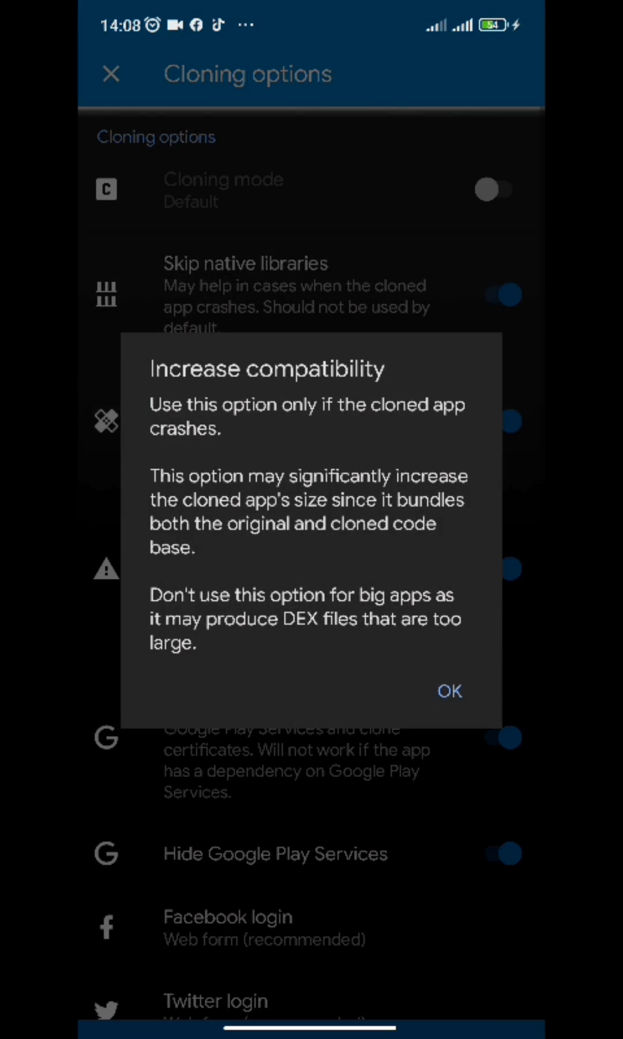
left_click(450, 692)
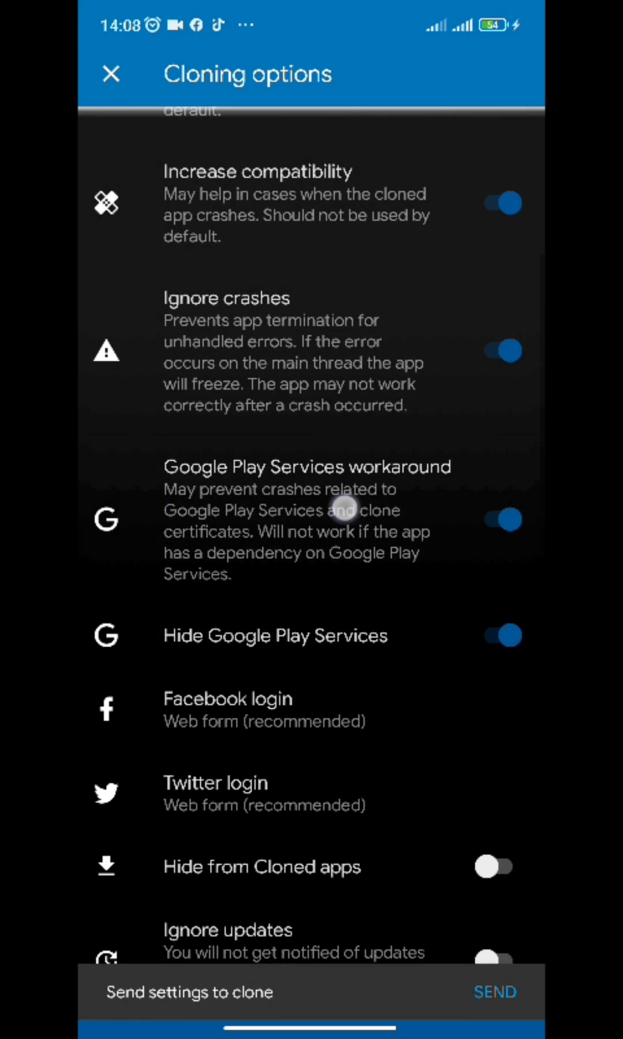
scroll("down", 3)
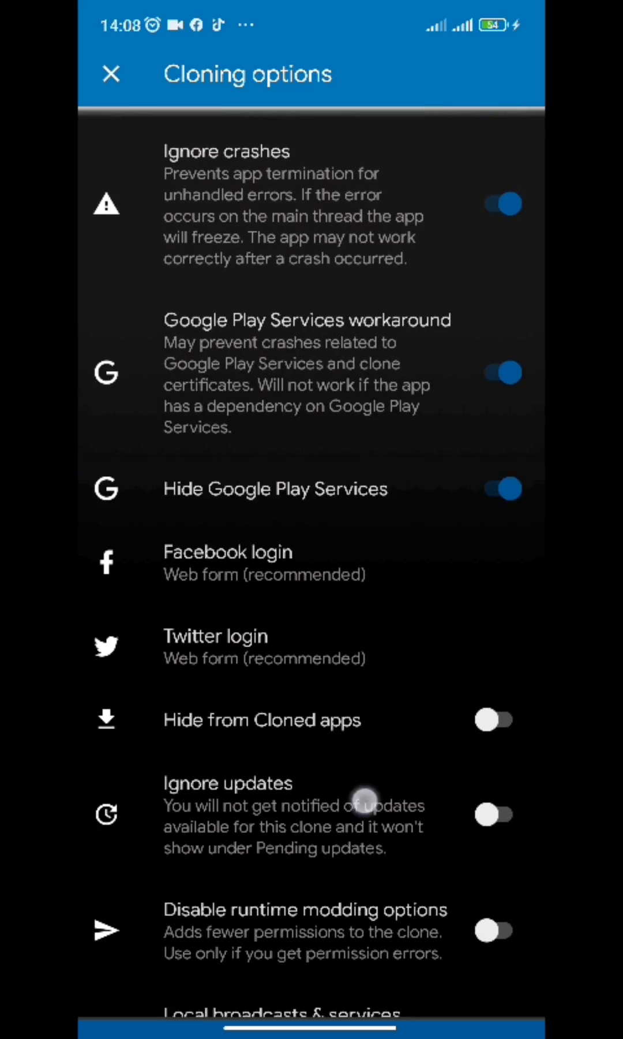
scroll("down", 3)
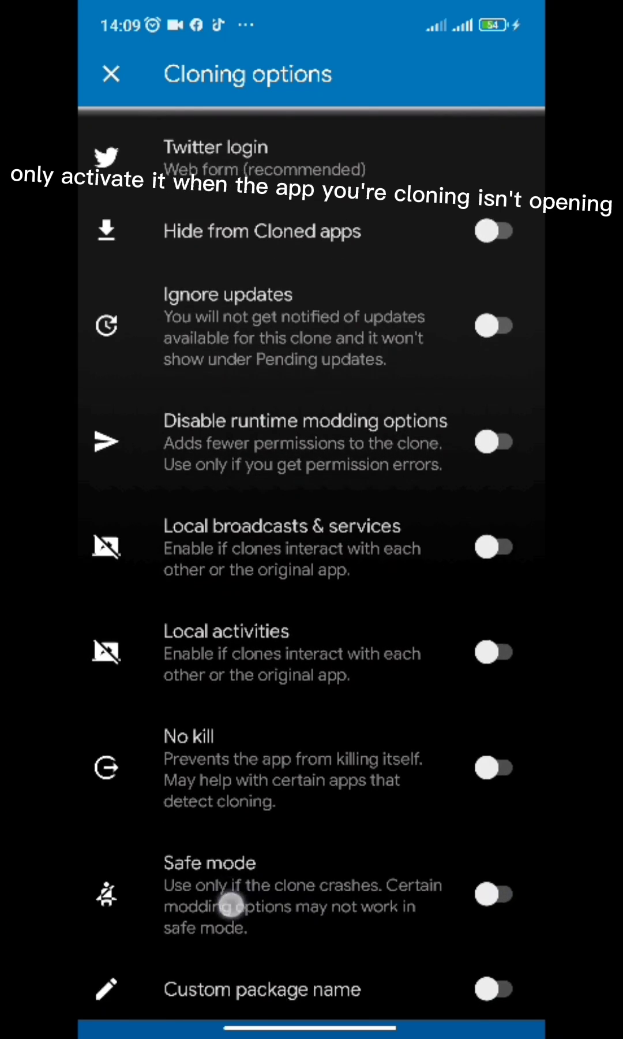
left_click(111, 73)
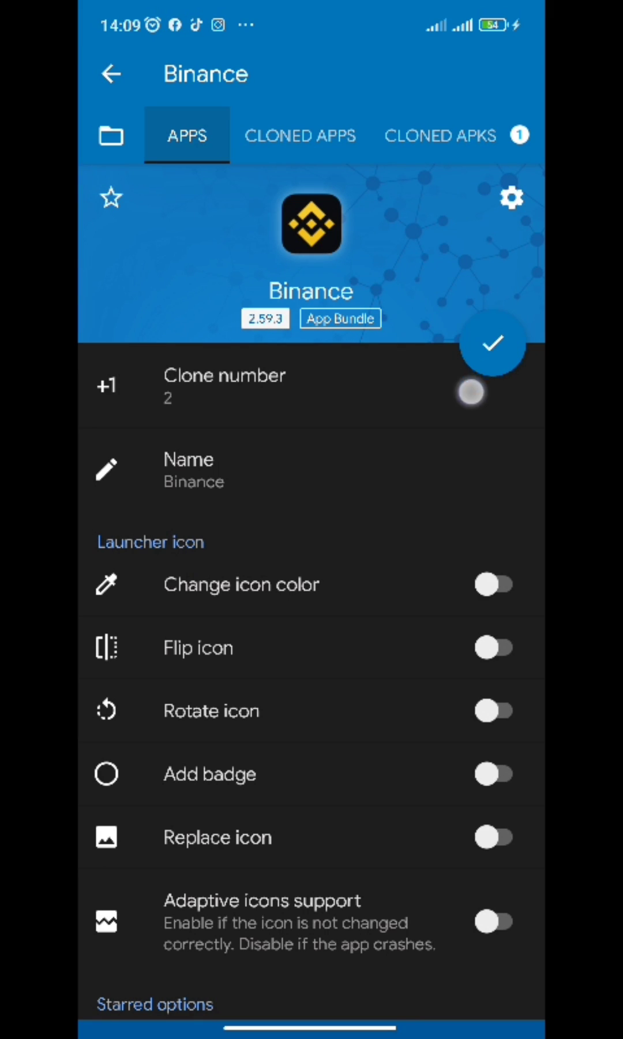
Step: Start cloning Binance with the blue checkmark and confirm the build
left_click(492, 343)
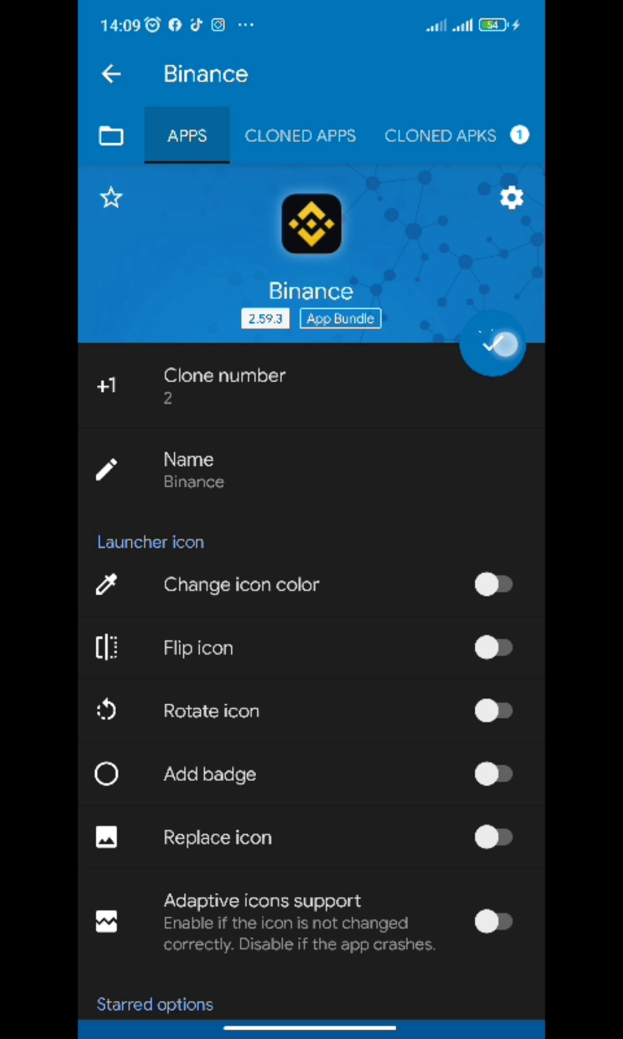
left_click(491, 344)
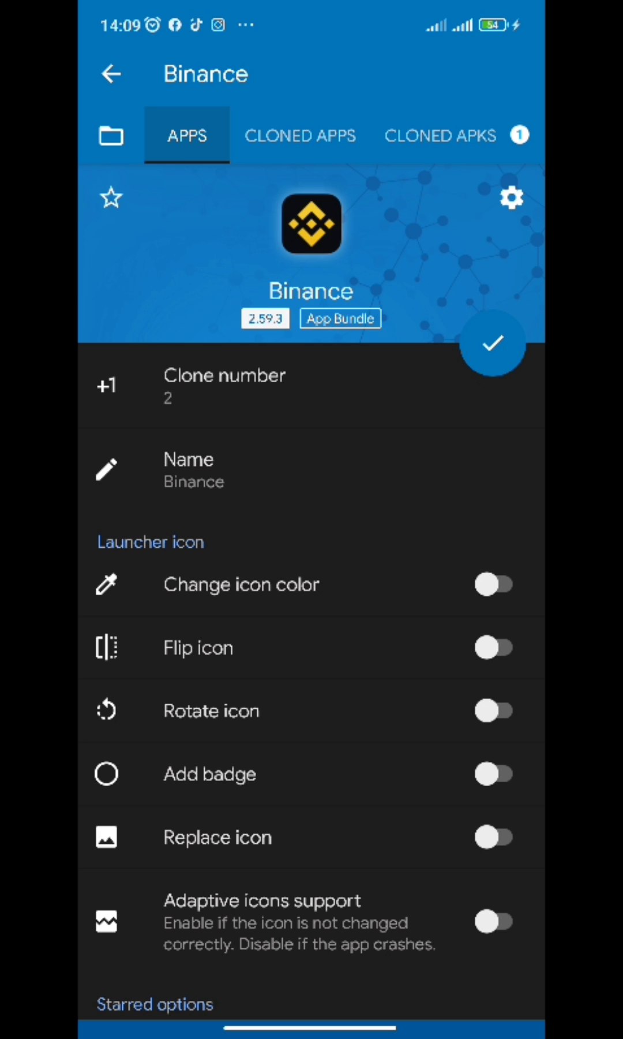
left_click(491, 343)
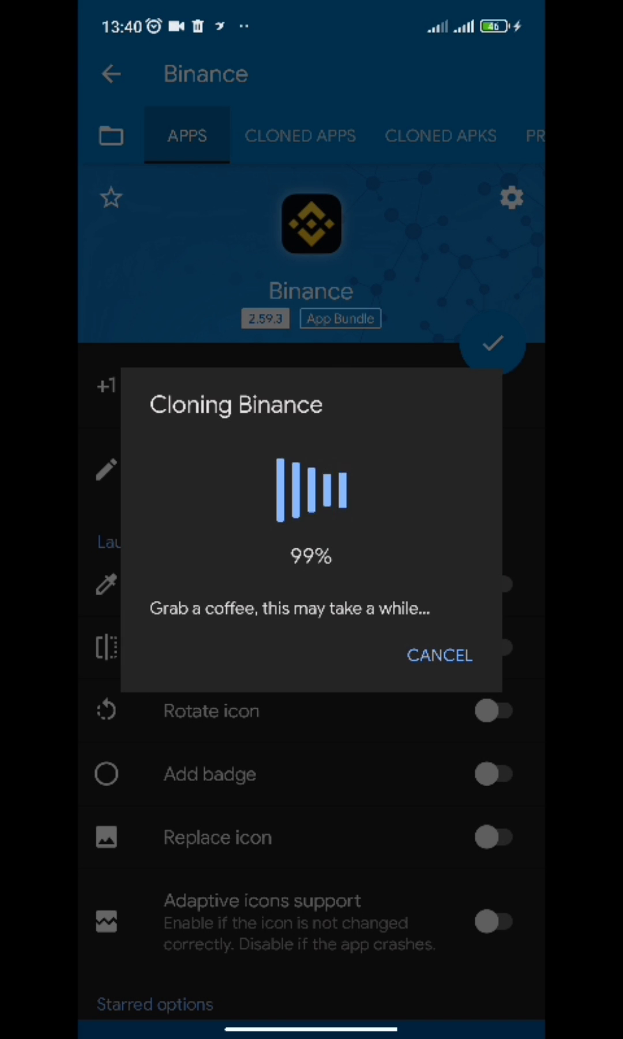